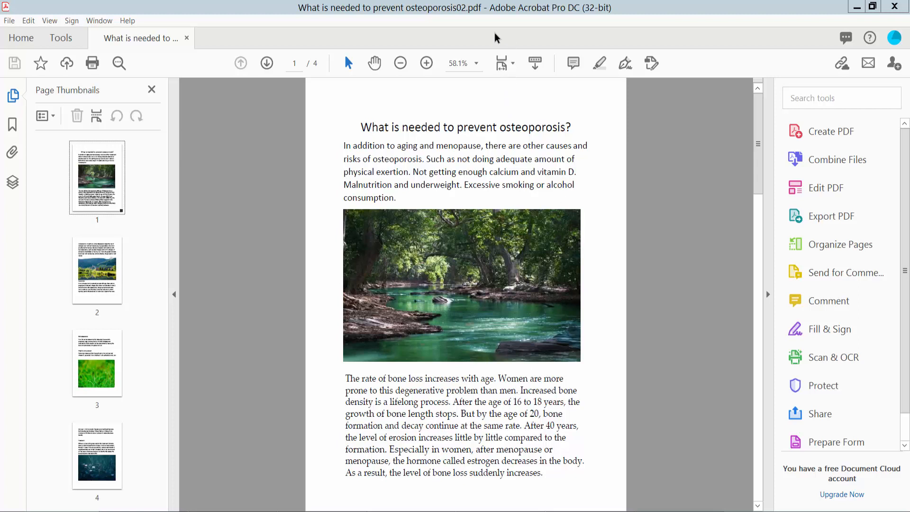
pyautogui.moveTo(589, 192)
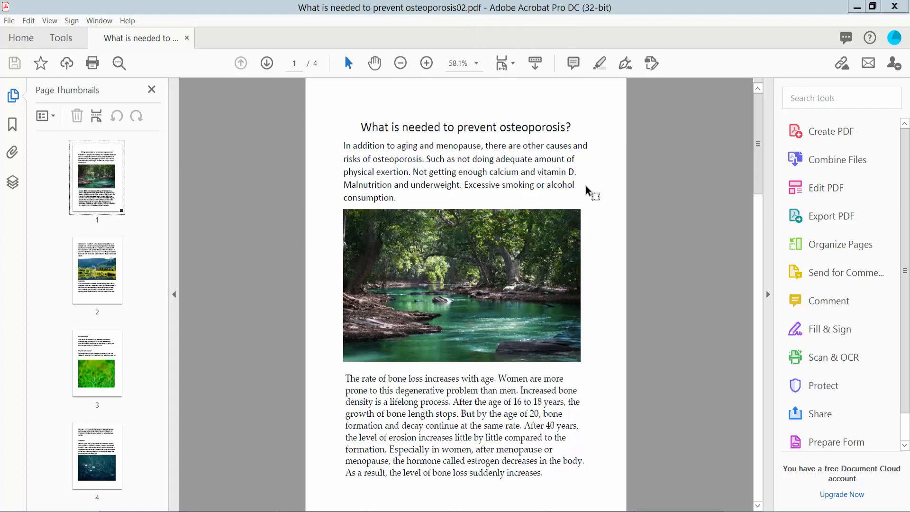
# Step: Bring up the File menu listing the save, export and close commands for the PDF
pyautogui.scroll(-3)
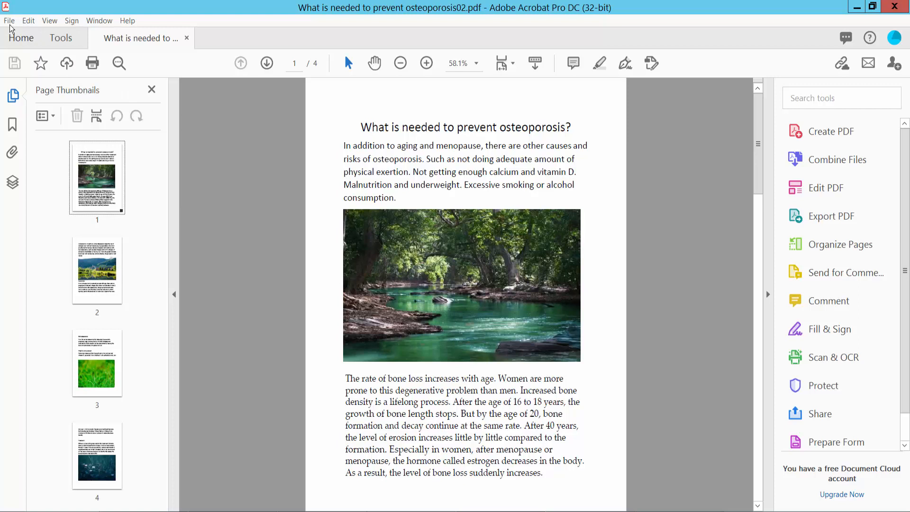
pyautogui.click(10, 20)
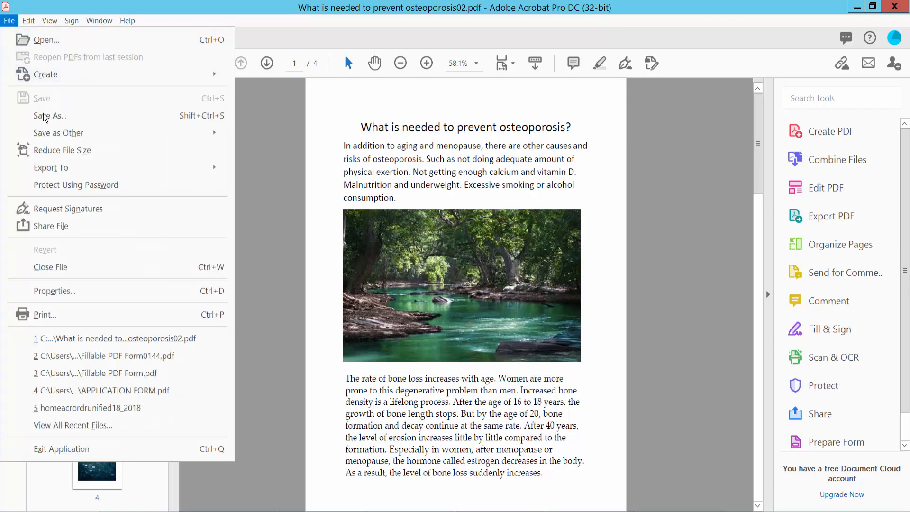
pyautogui.moveTo(49, 116)
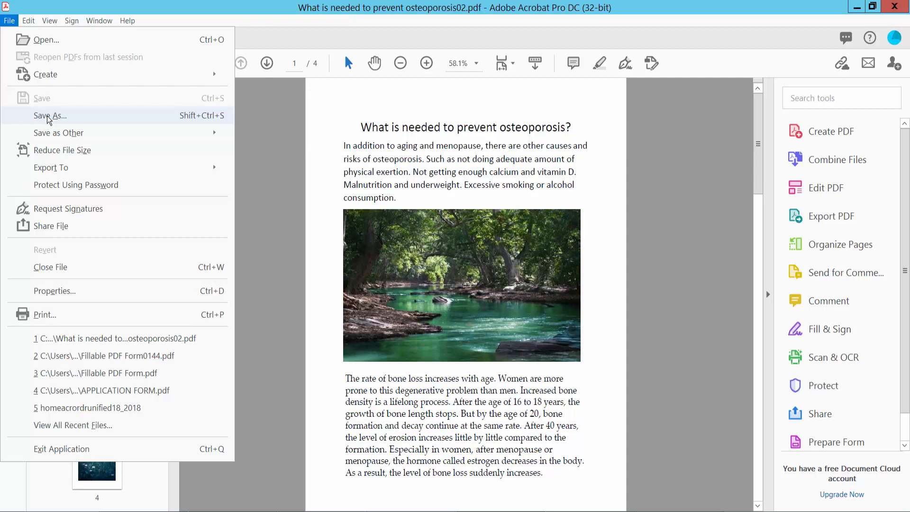
pyautogui.moveTo(66, 121)
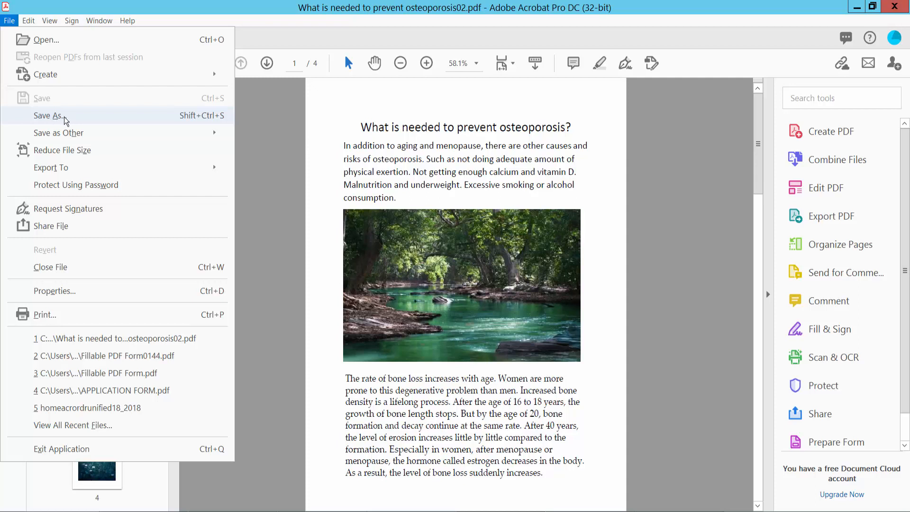
# Step: Start Save As for the osteoporosis PDF, targeting the desktop New folder and listing output file types
pyautogui.click(48, 116)
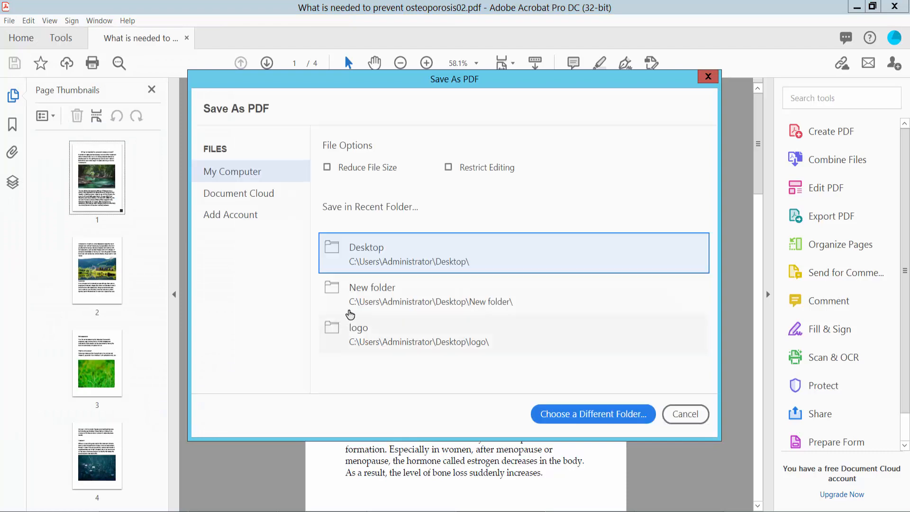
pyautogui.click(592, 414)
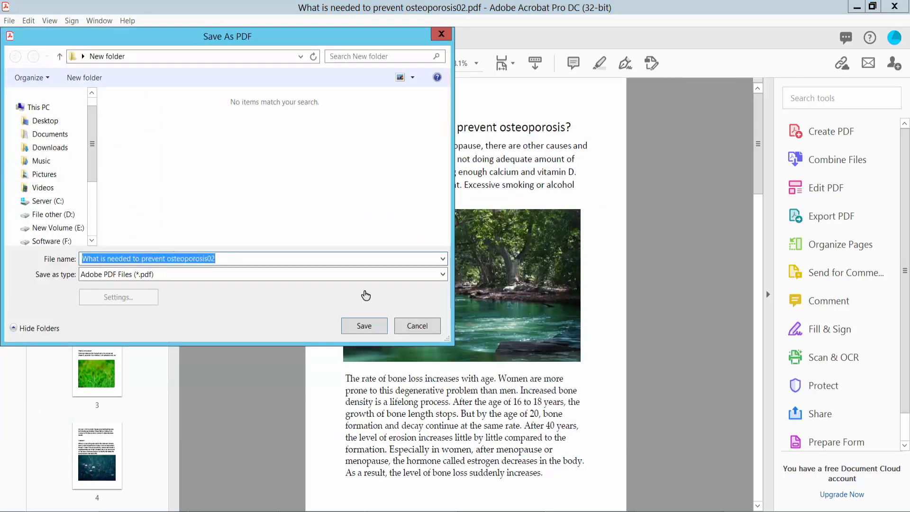
pyautogui.click(441, 274)
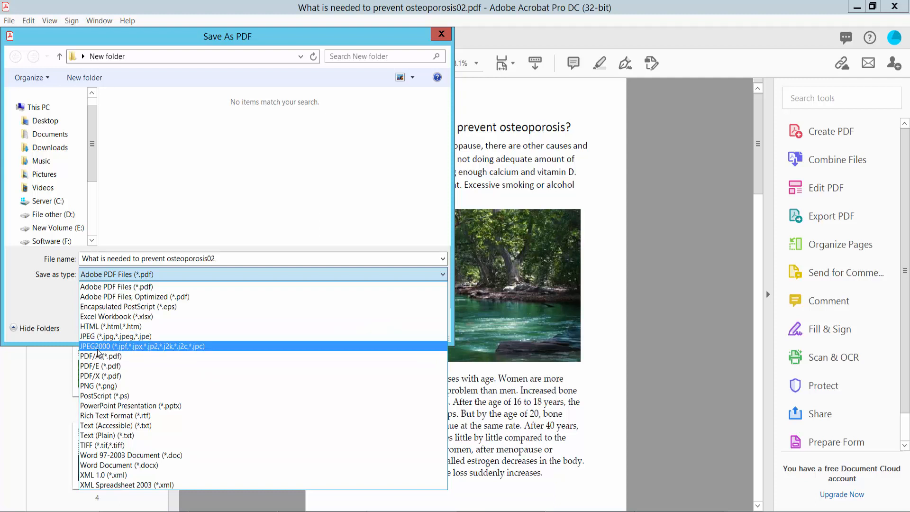
pyautogui.moveTo(103, 346)
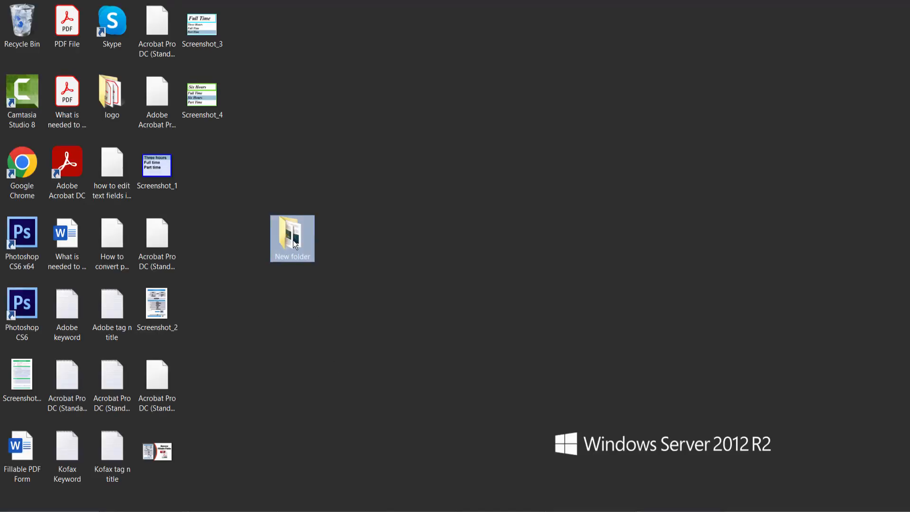
# Step: Check the New folder's four JPEG page images, viewing details of Page_1 and Page_2
pyautogui.doubleClick(292, 238)
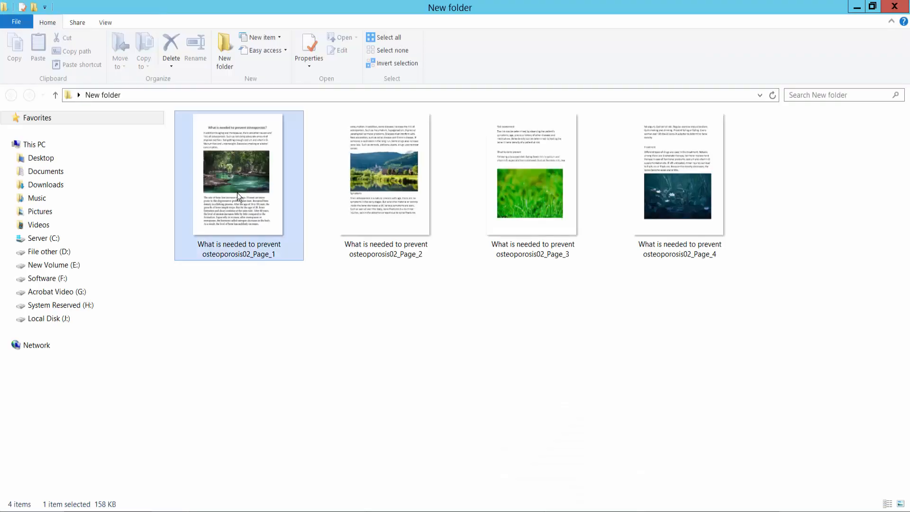
pyautogui.click(308, 46)
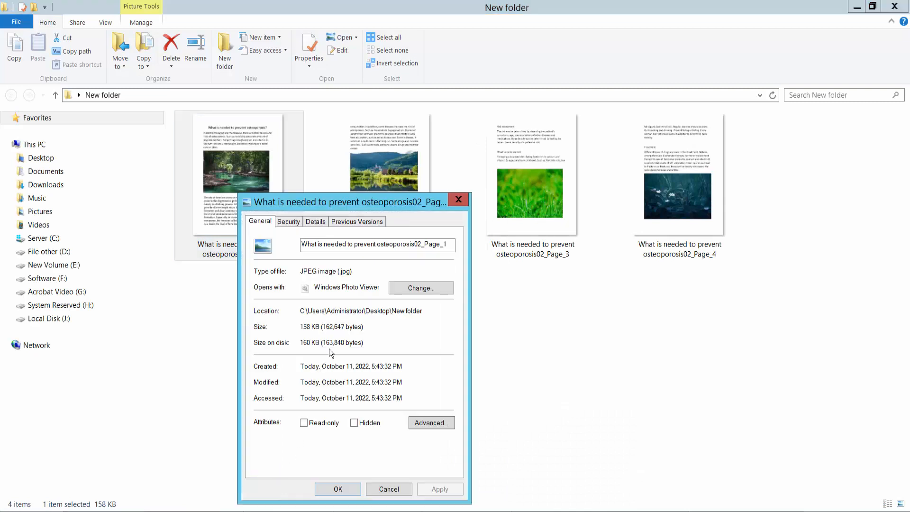
pyautogui.doubleClick(320, 271)
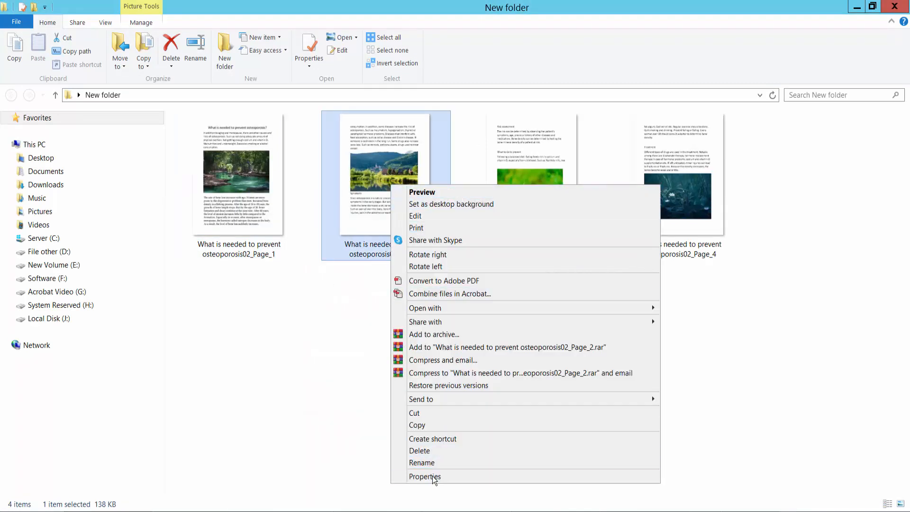
pyautogui.click(424, 476)
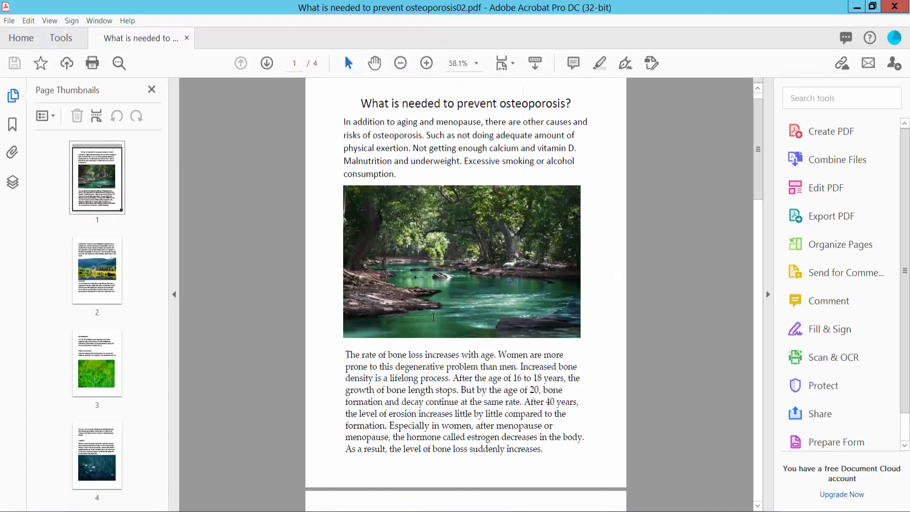
pyautogui.scroll(-3)
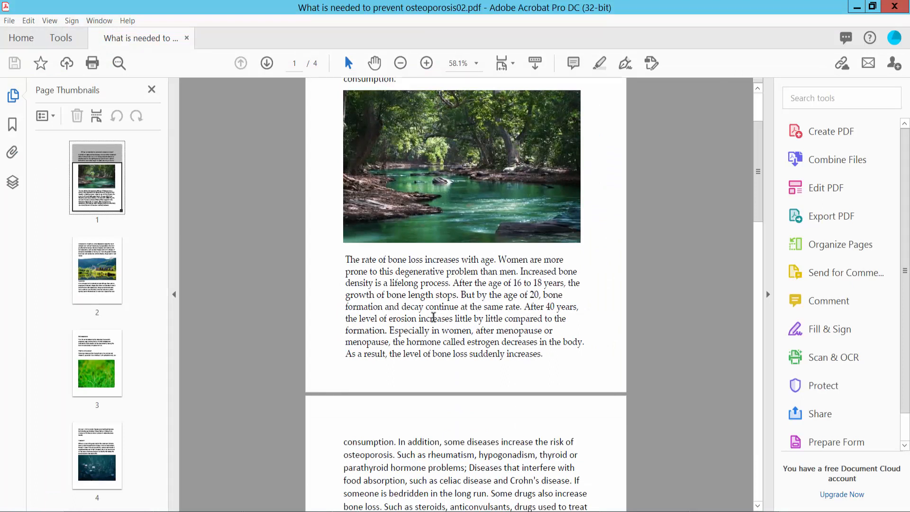